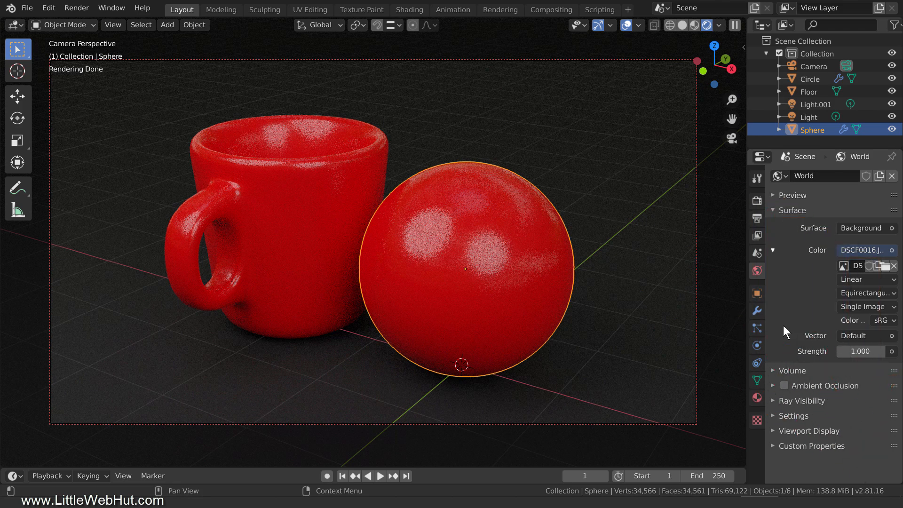
Step: Switch to the Shading workspace to see the sphere's red Principled BSDF material
click(409, 9)
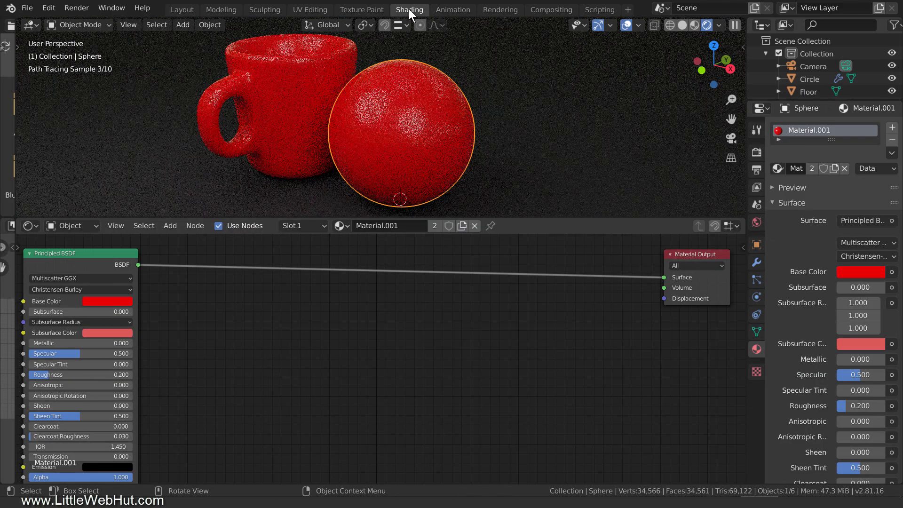
mouse_move(256, 371)
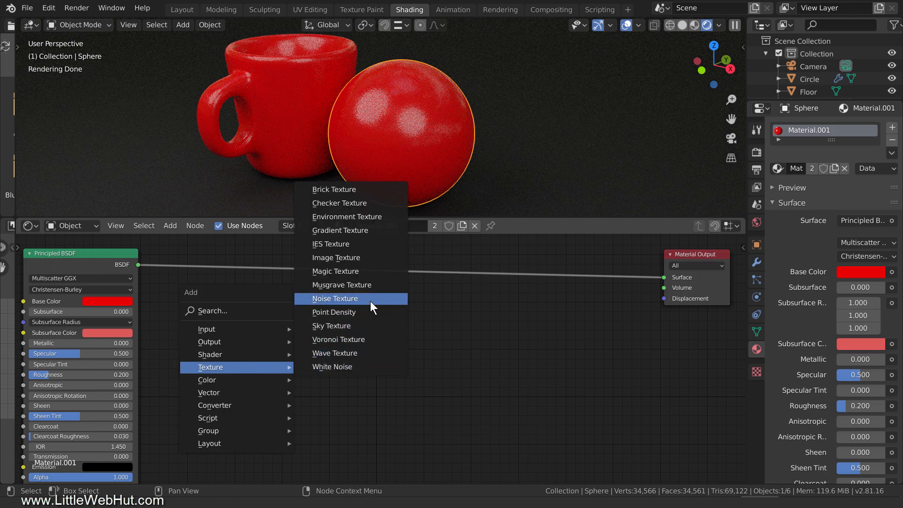
Step: Add a Noise Texture and a Displacement node, feeding the noise Fac into the displacement height
click(335, 298)
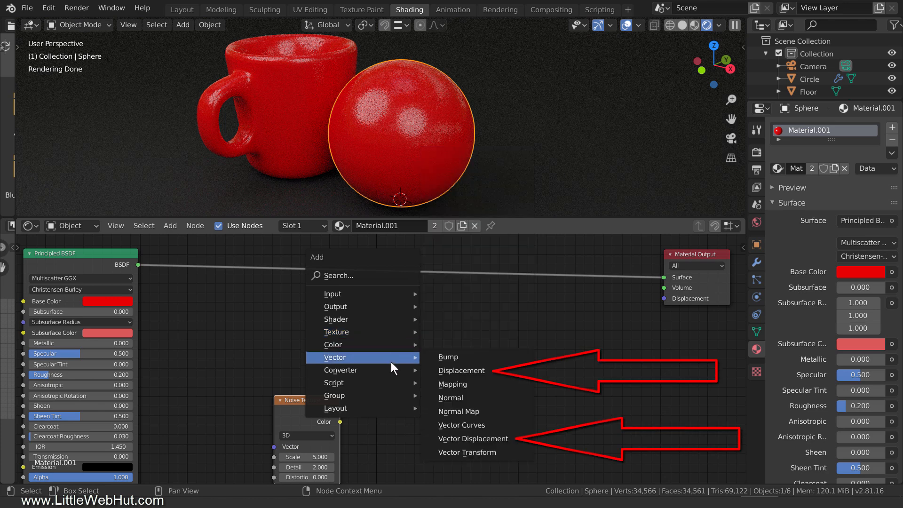
mouse_move(460, 371)
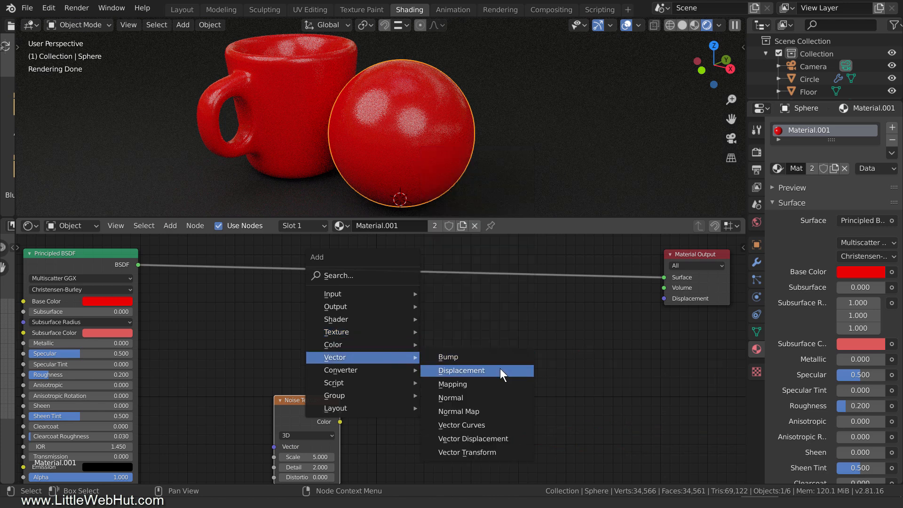
click(460, 371)
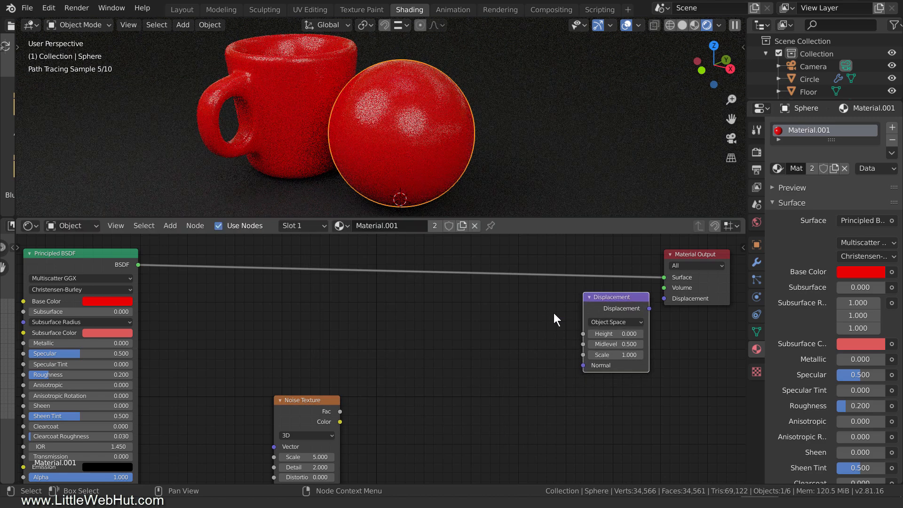
drag(340, 411, 479, 391)
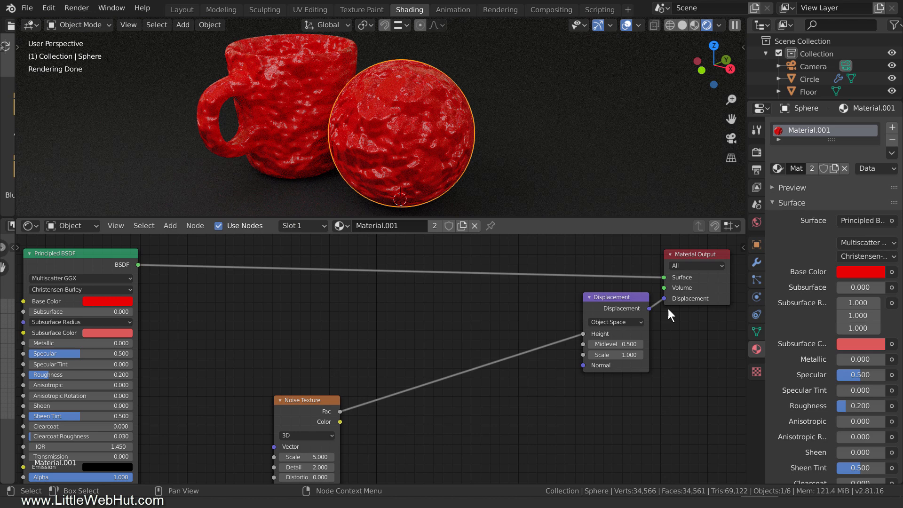
mouse_move(630, 317)
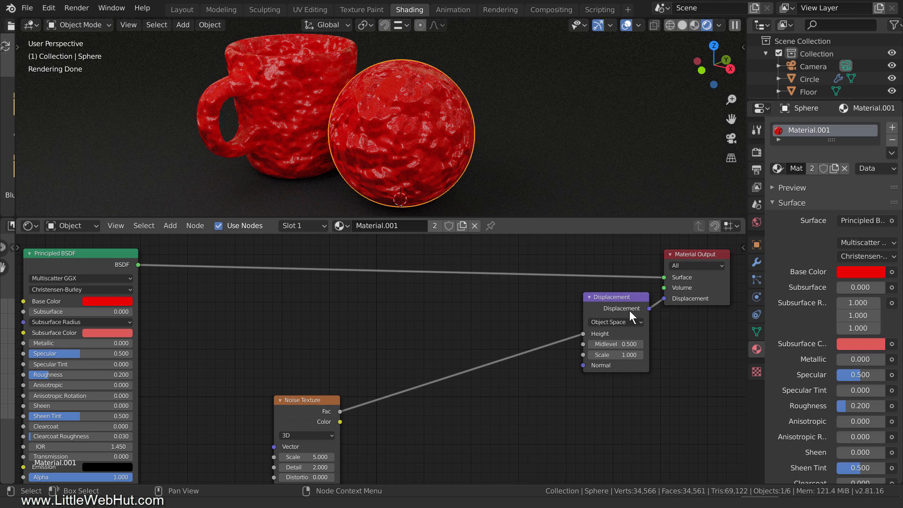
Step: Insert a Math node set to Maximum between the Noise Texture and the displacement height
click(170, 225)
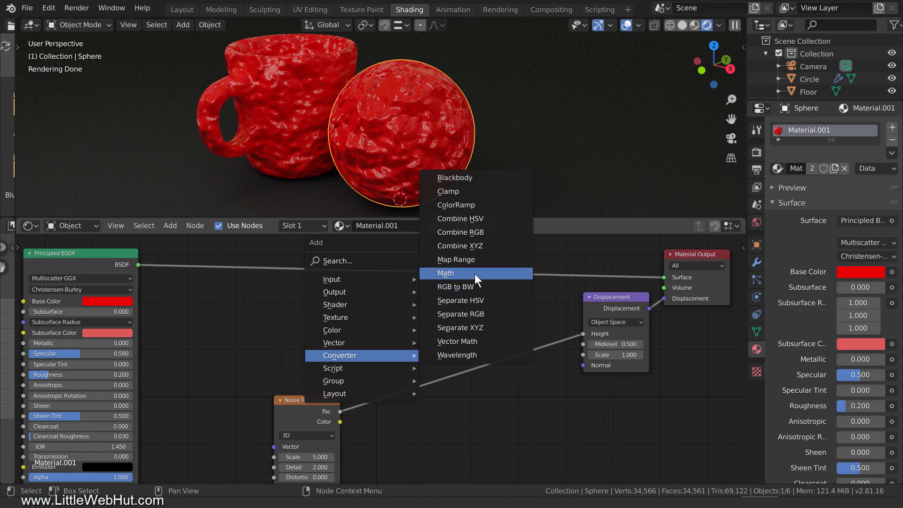
click(446, 273)
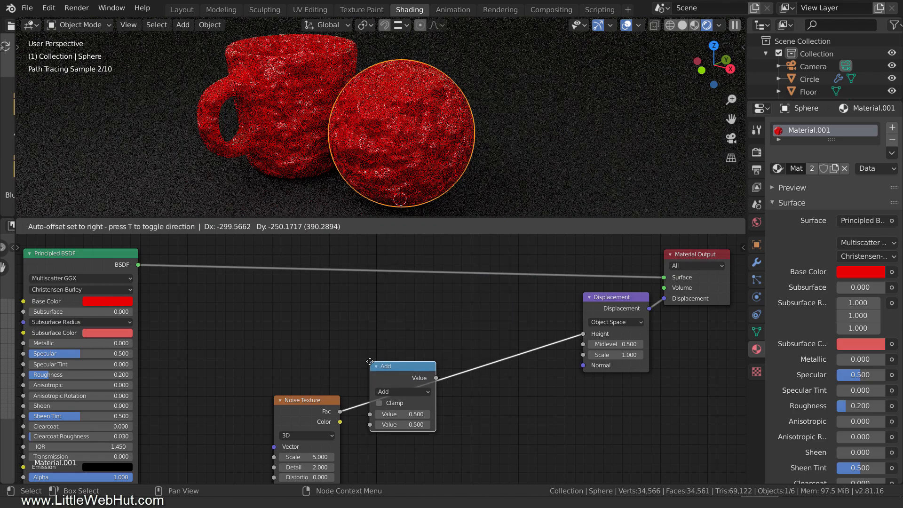
drag(384, 366, 394, 411)
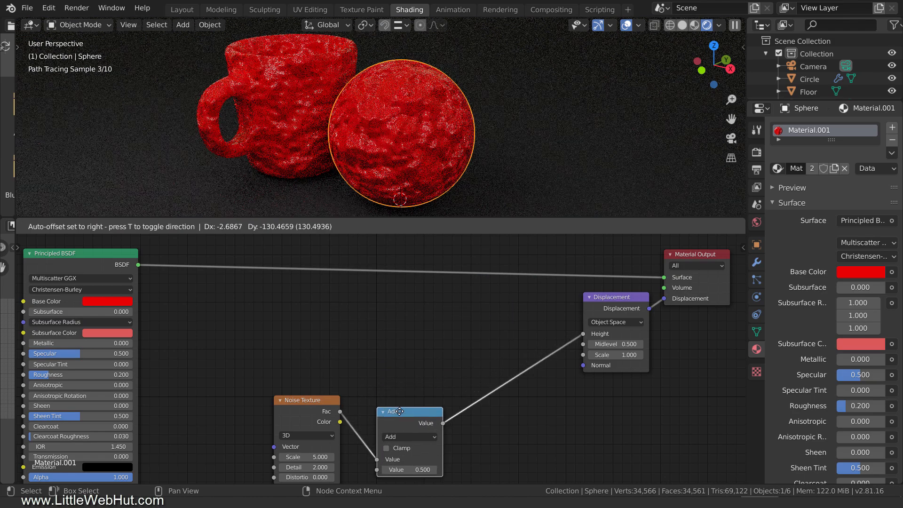
click(410, 436)
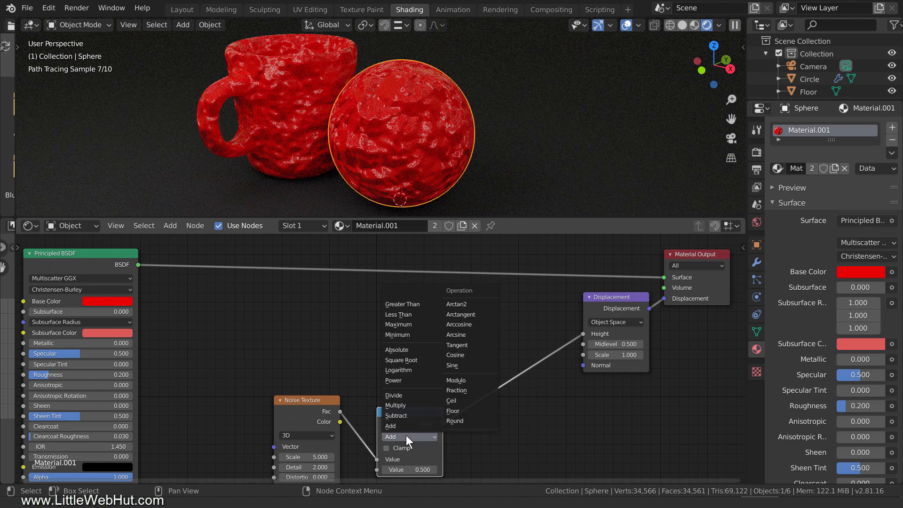
click(397, 325)
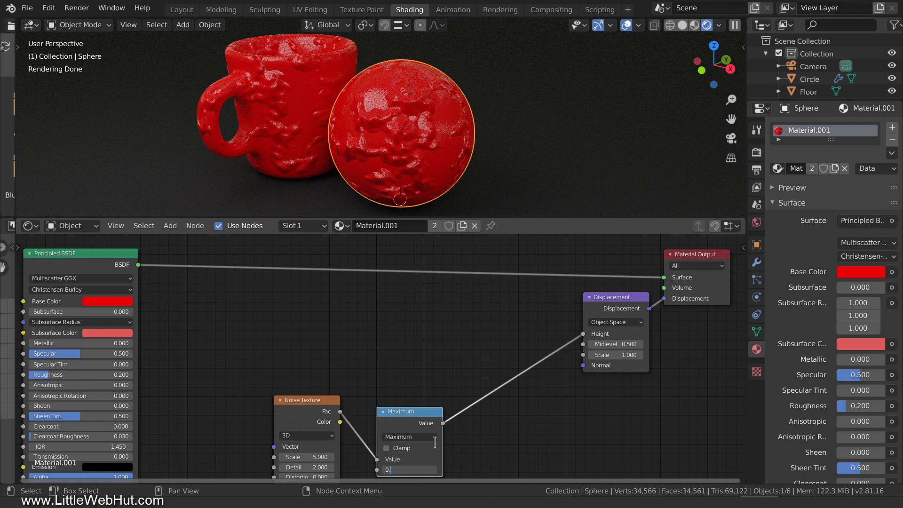
Step: Set the Maximum value to 0.600 and the displacement scale to -5 so chips dent inward
text(0.600)
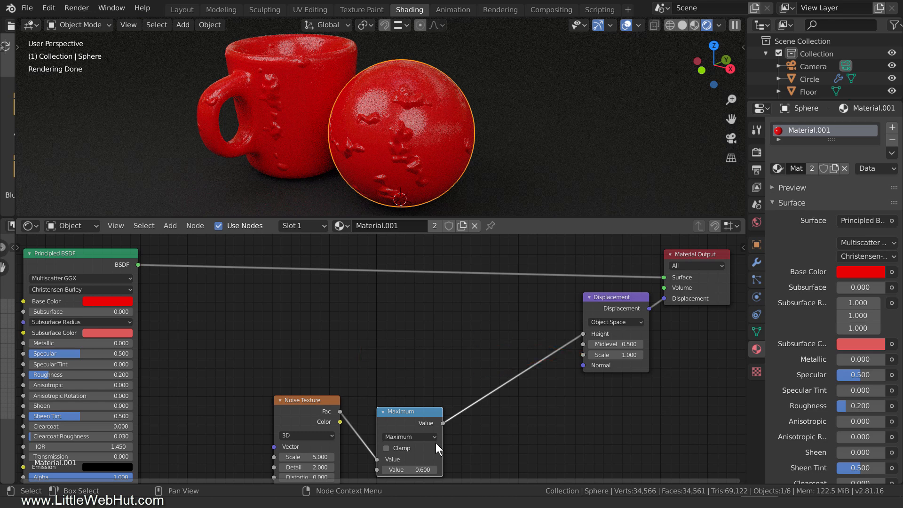
double_click(614, 354)
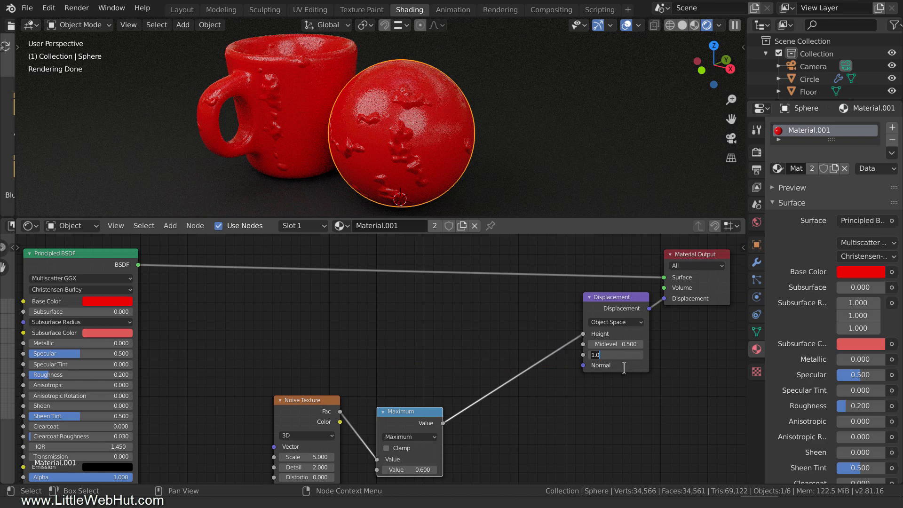
text(-5)
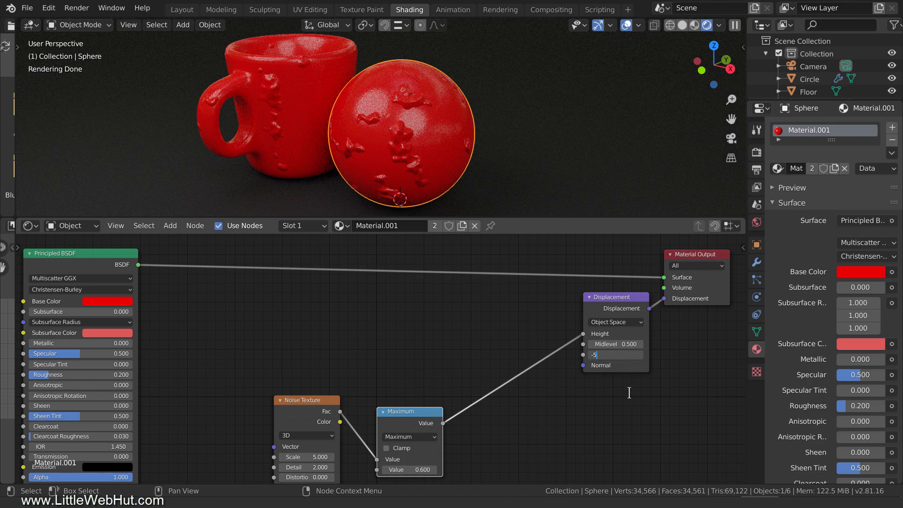
key(Return)
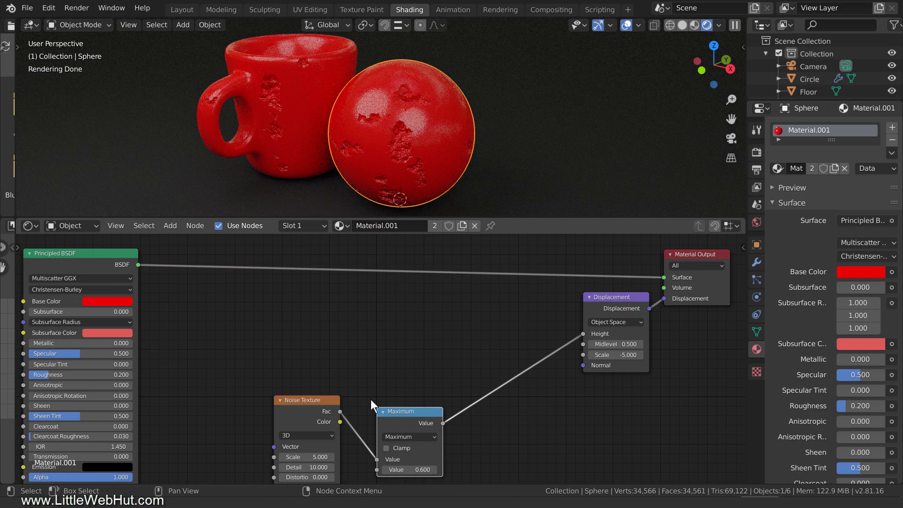
Step: Add a Mix Shader and a duplicated Principled BSDF with white base colour, then place a copied Math node
click(170, 225)
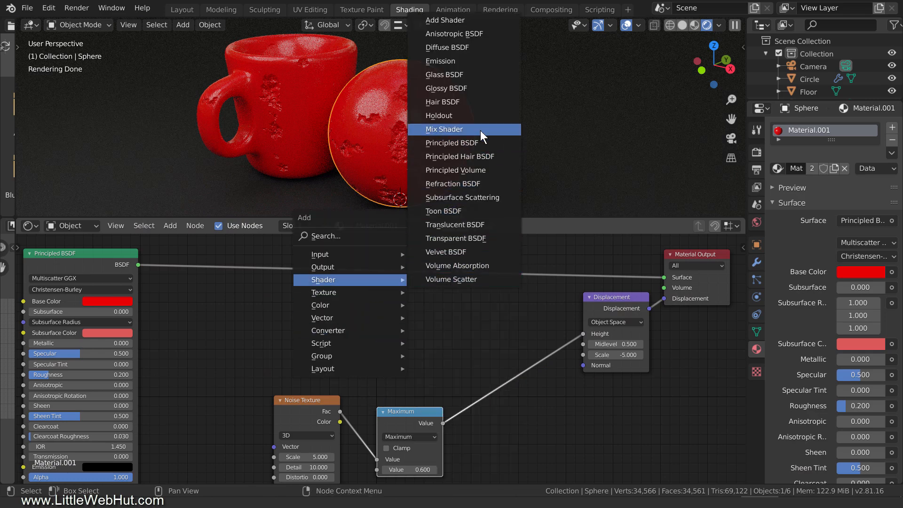
click(444, 128)
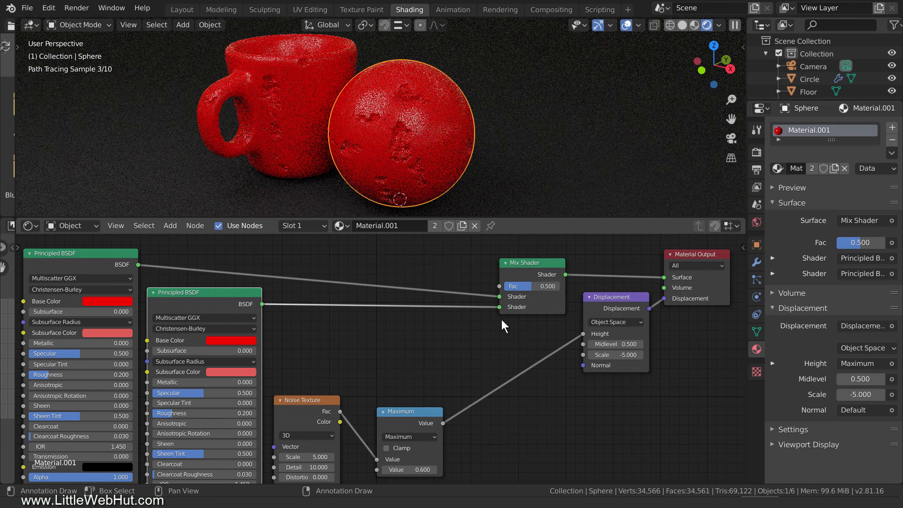
click(103, 301)
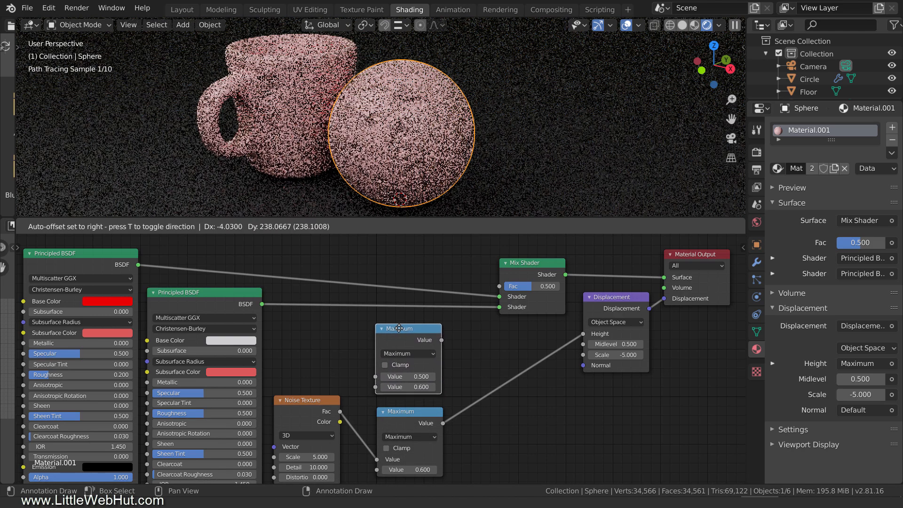
click(407, 353)
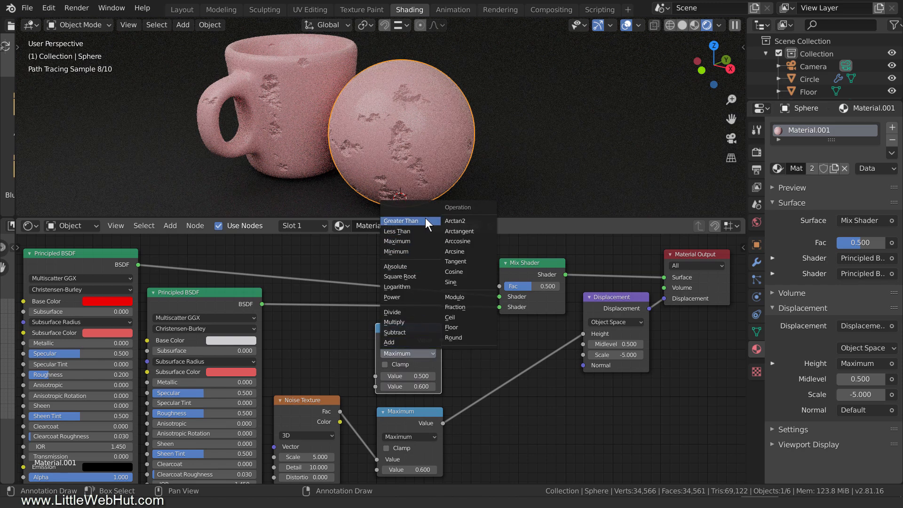
Step: Set the copied Math node to Greater Than and wire its result into the Mix Shader factor
click(401, 220)
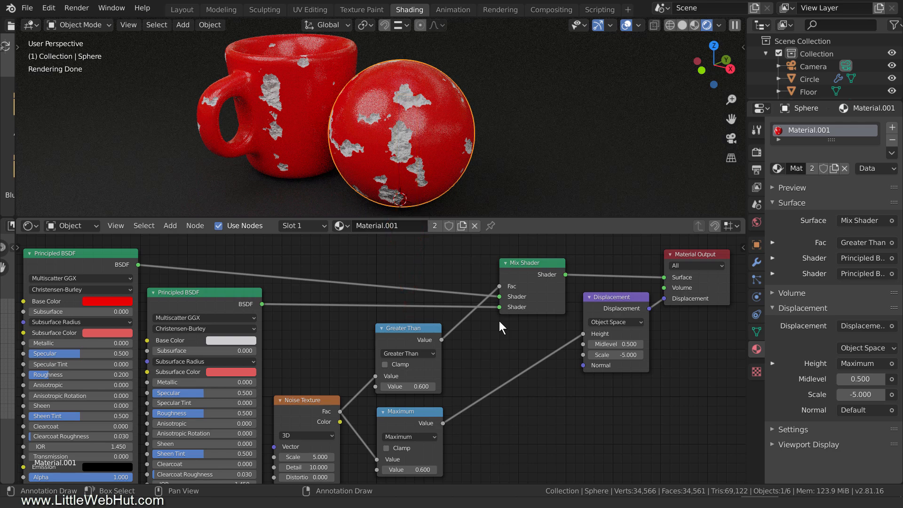
drag(657, 387, 437, 387)
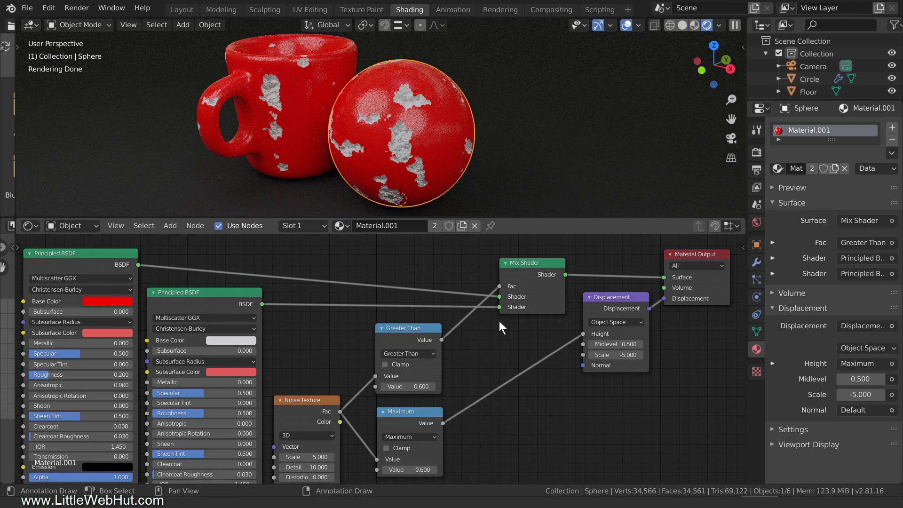
mouse_move(477, 253)
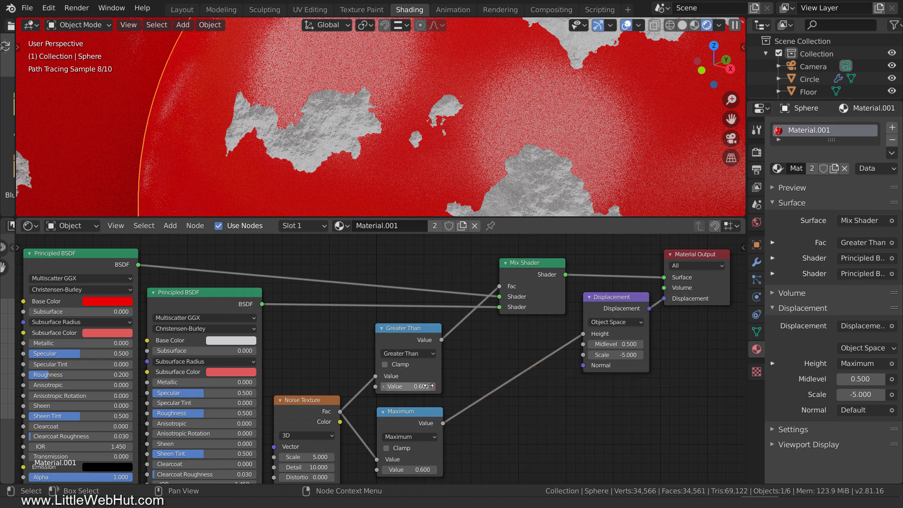
Step: Set the Greater Than threshold value to 0.61
double_click(407, 385)
text(0.610)
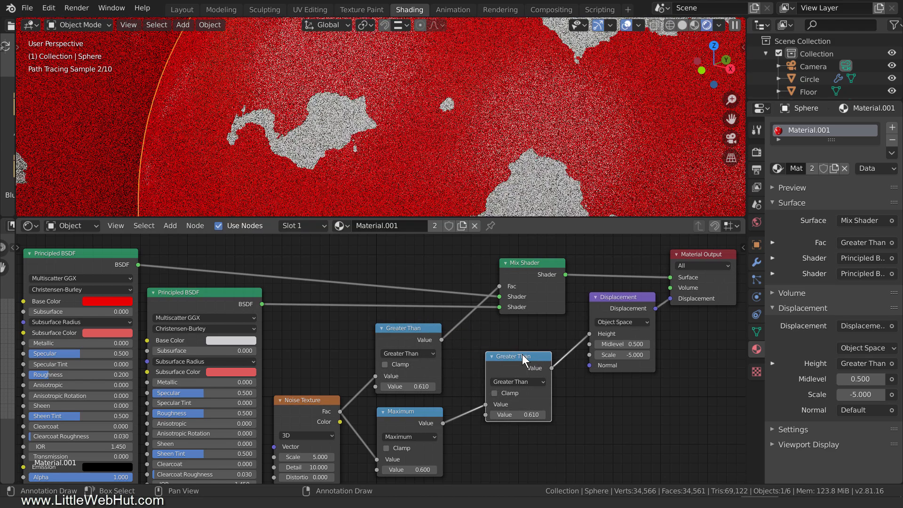
Step: Choose a math operation for the second Greater Than node feeding the displacement height
click(516, 381)
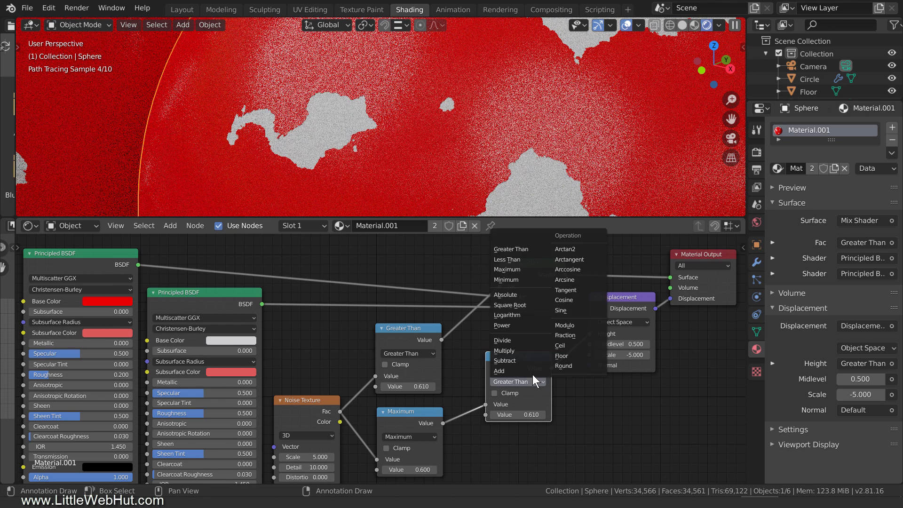